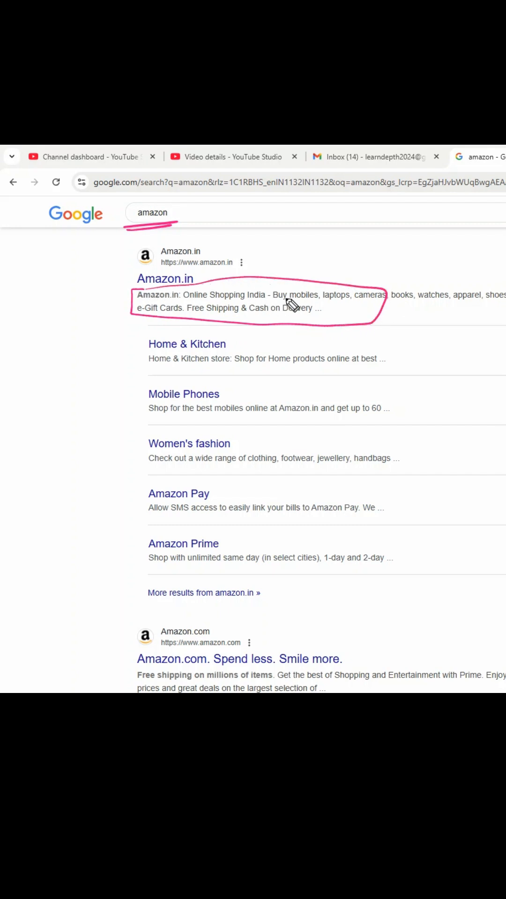
pyautogui.moveTo(264, 344)
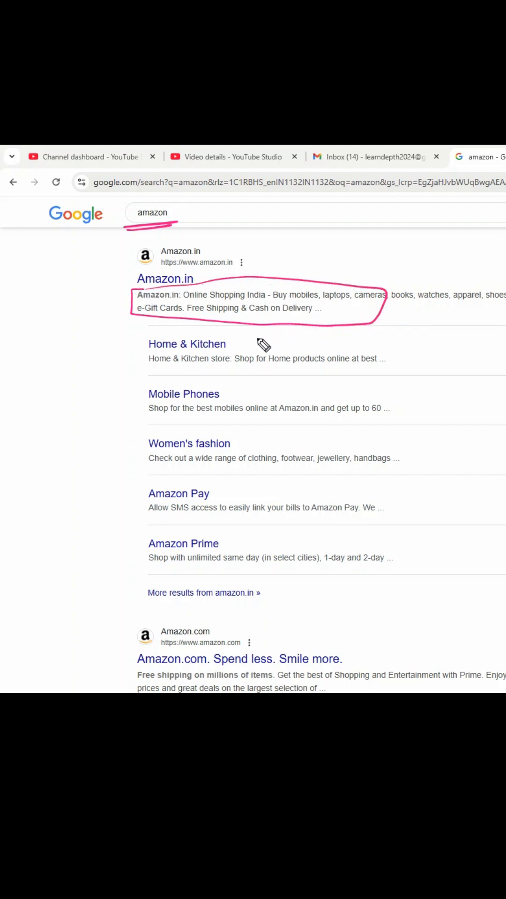
pyautogui.moveTo(269, 349)
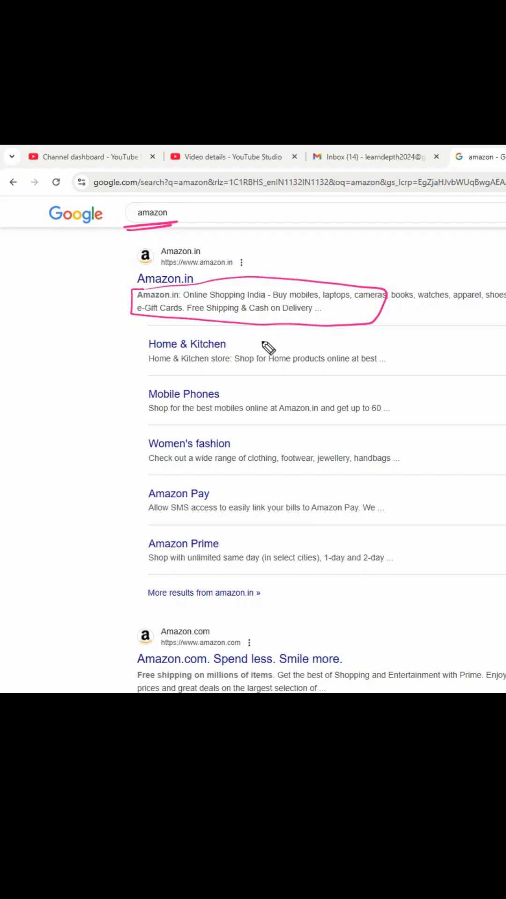
pyautogui.moveTo(273, 353)
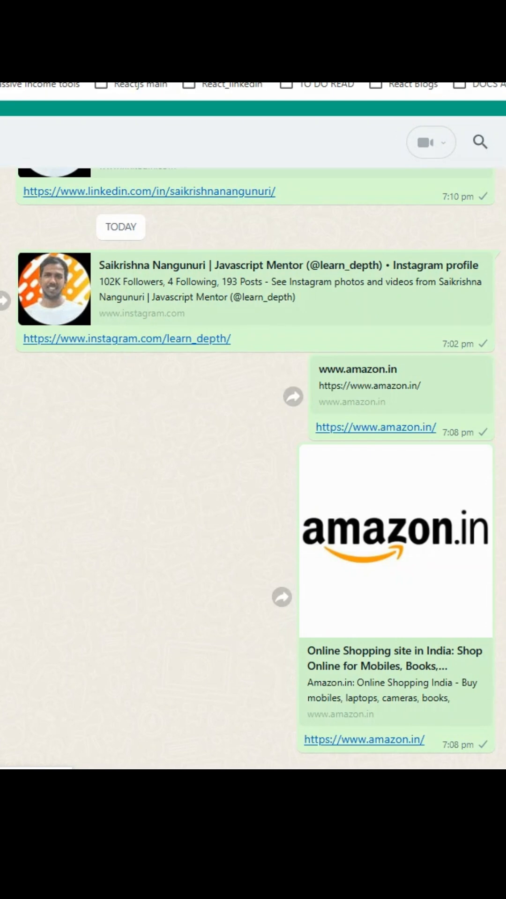
pyautogui.moveTo(33, 378)
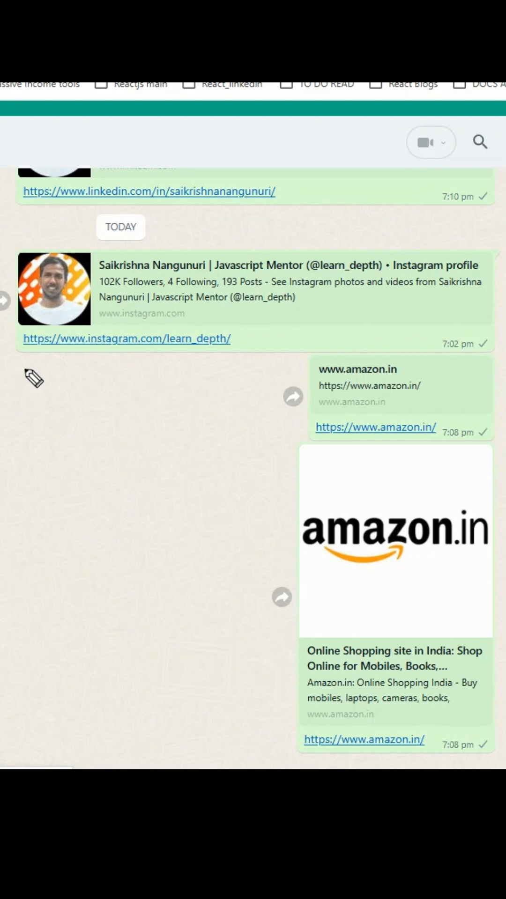
pyautogui.moveTo(169, 298)
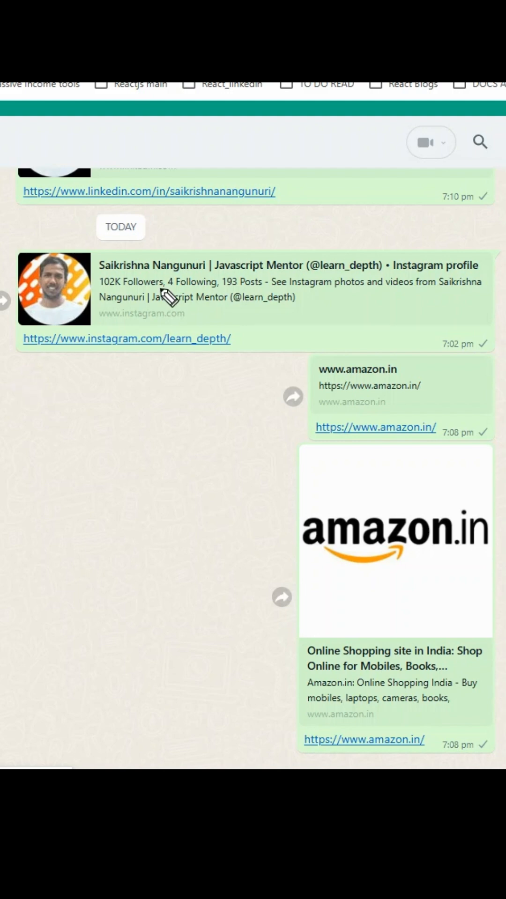
pyautogui.moveTo(189, 287)
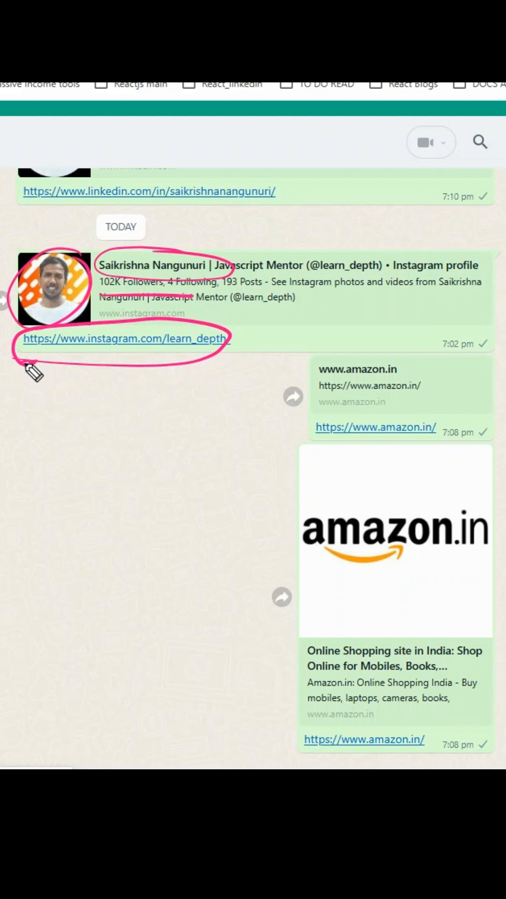
pyautogui.moveTo(84, 387)
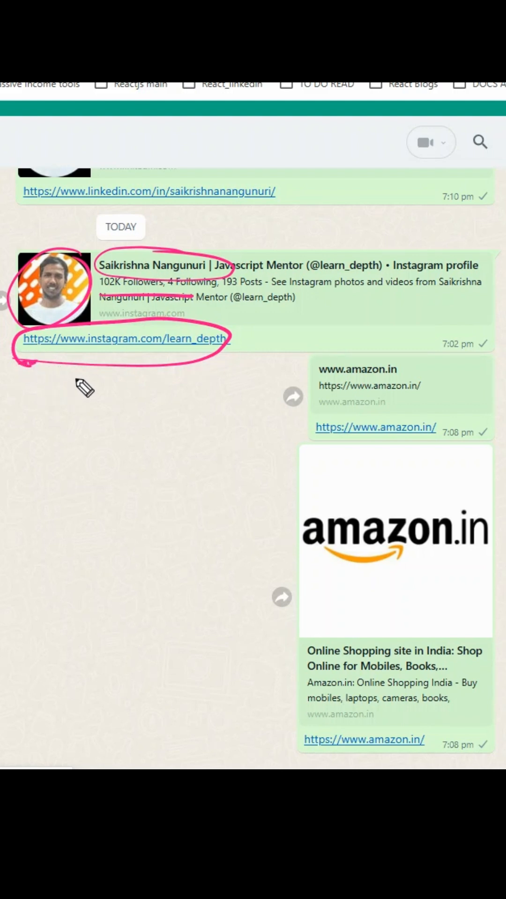
pyautogui.moveTo(130, 387)
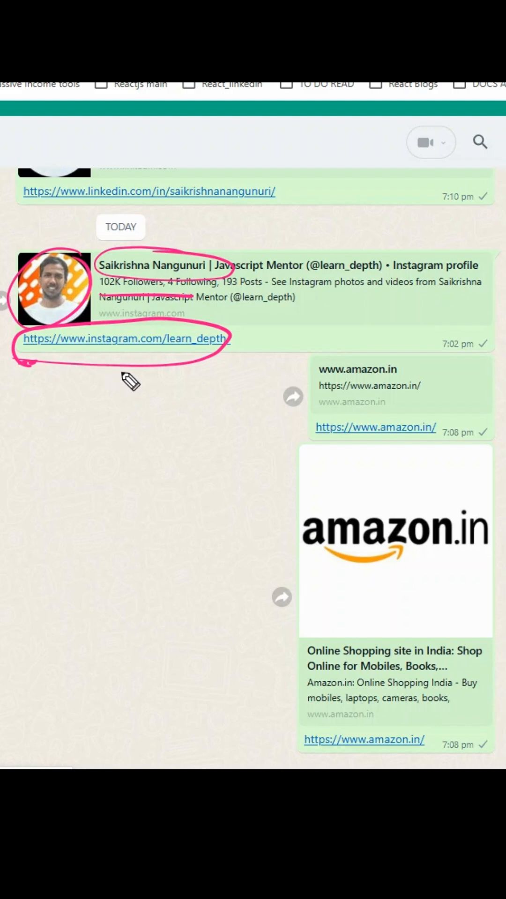
pyautogui.moveTo(128, 383)
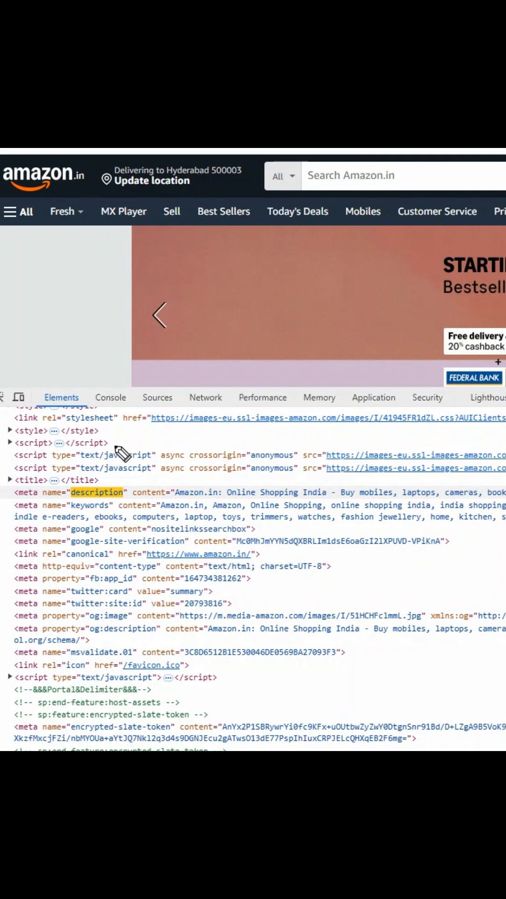
pyautogui.moveTo(147, 457)
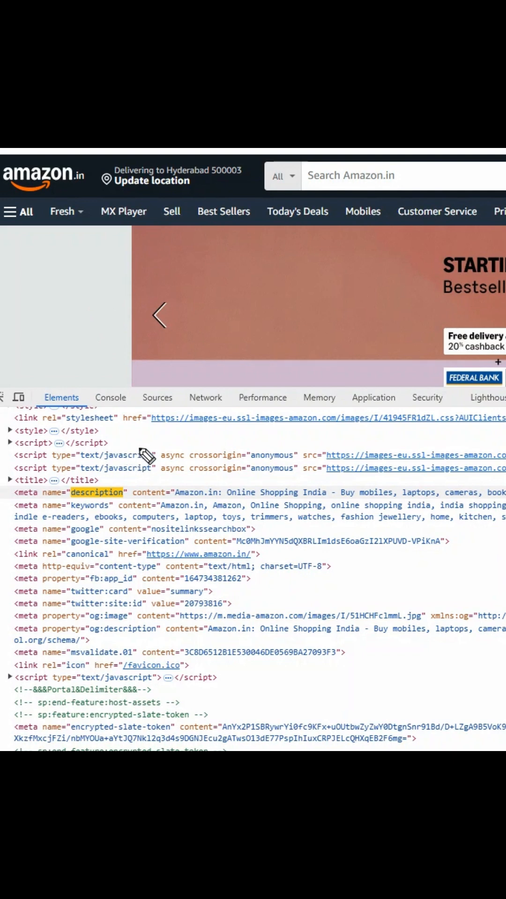
pyautogui.moveTo(112, 480)
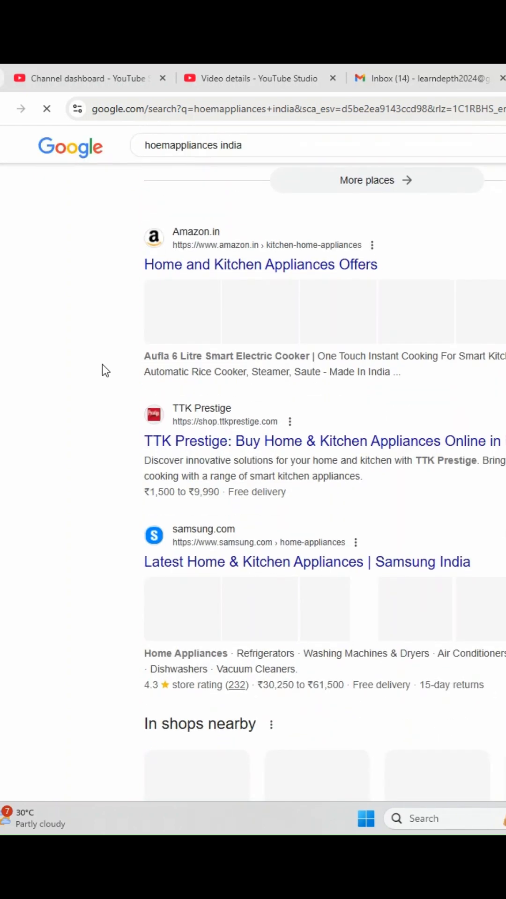
pyautogui.scroll(3)
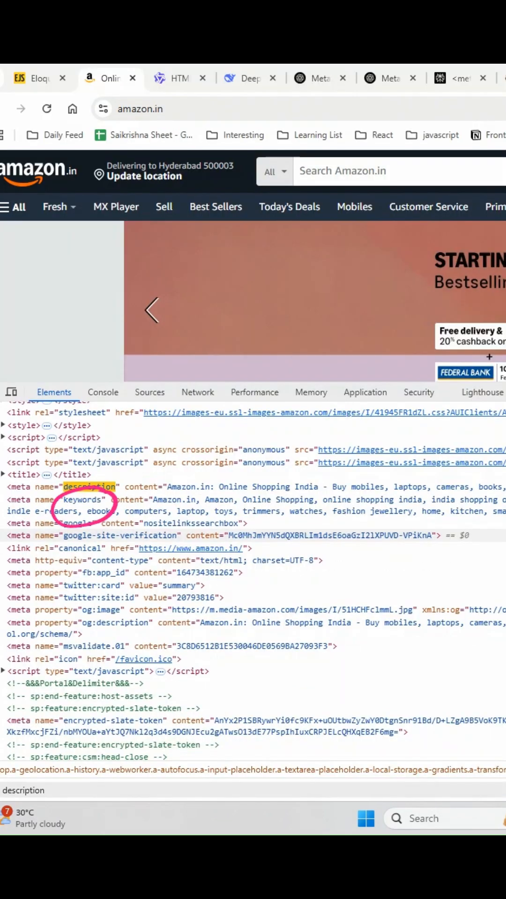
pyautogui.moveTo(167, 510)
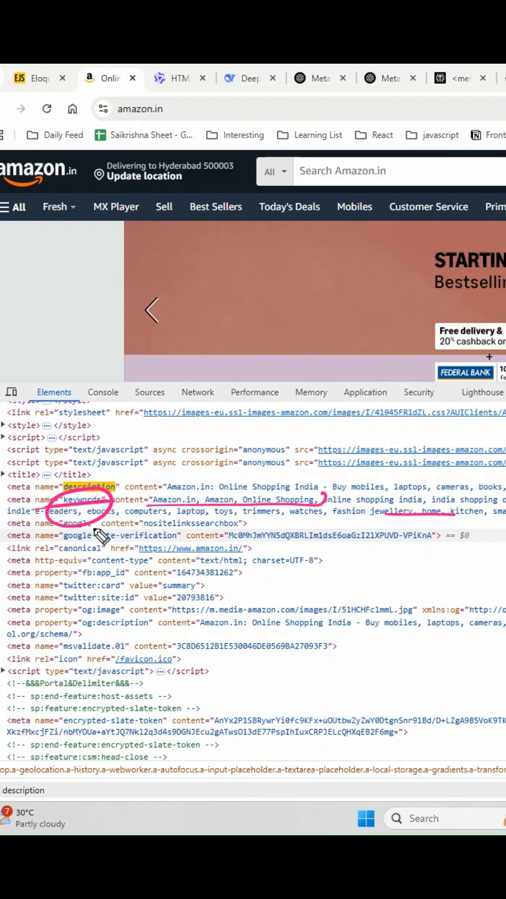
pyautogui.moveTo(154, 416)
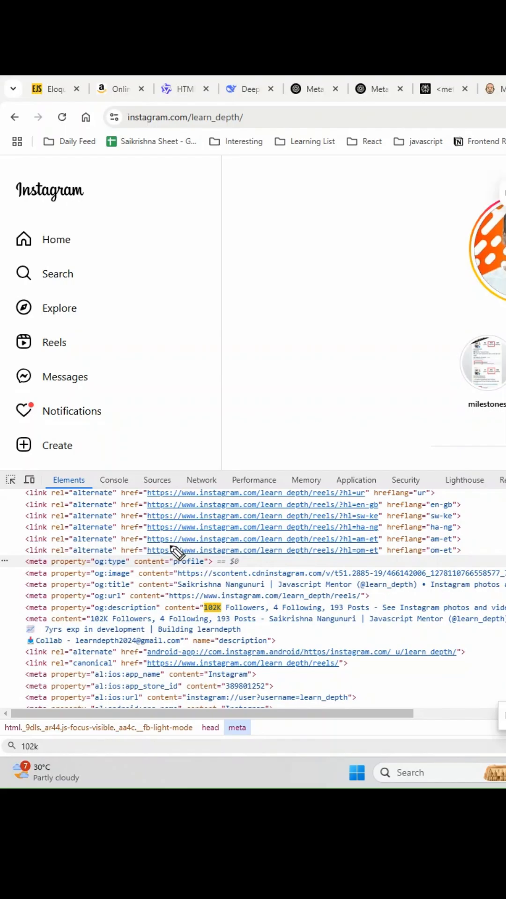
pyautogui.moveTo(111, 559)
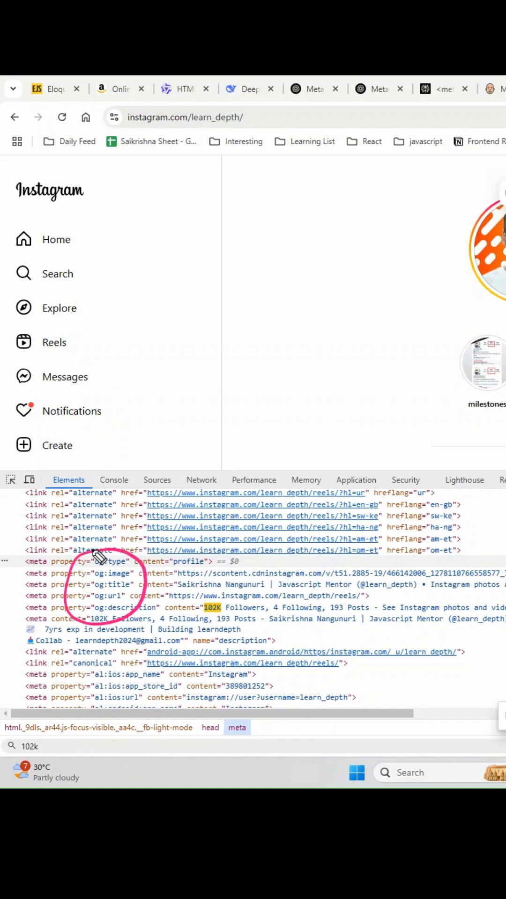
pyautogui.moveTo(127, 576)
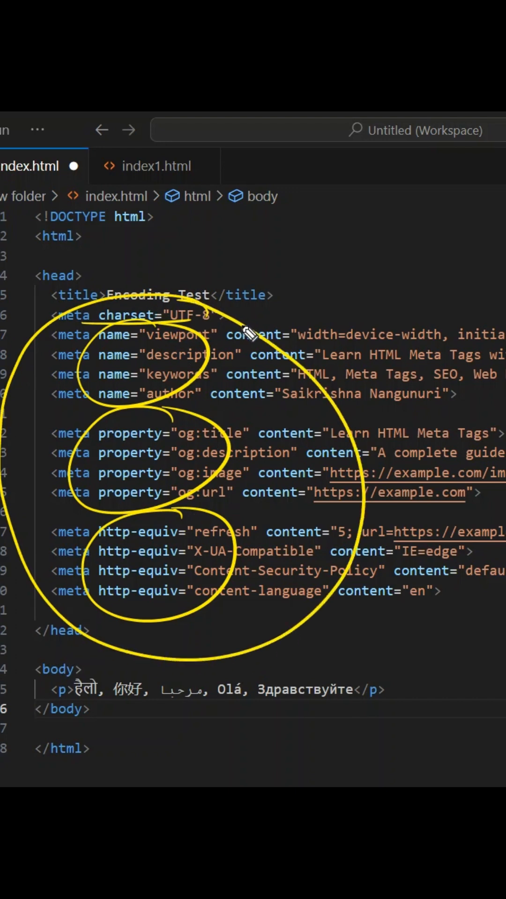
pyautogui.moveTo(255, 332)
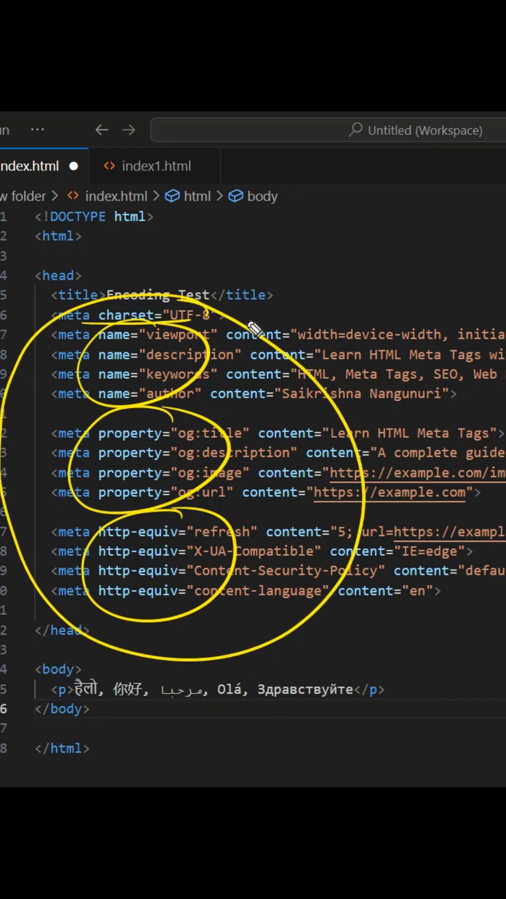